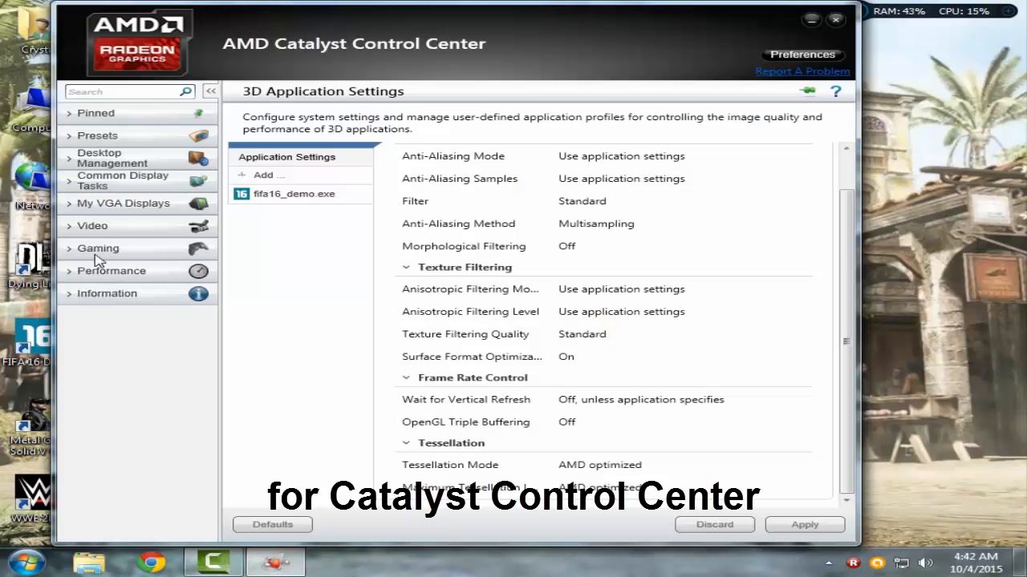
Add an ACU.exe profile under Gaming > 3D Application Settings, overriding AMD's predefined profile.
{"action": "left_click", "coordinate": [98, 248]}
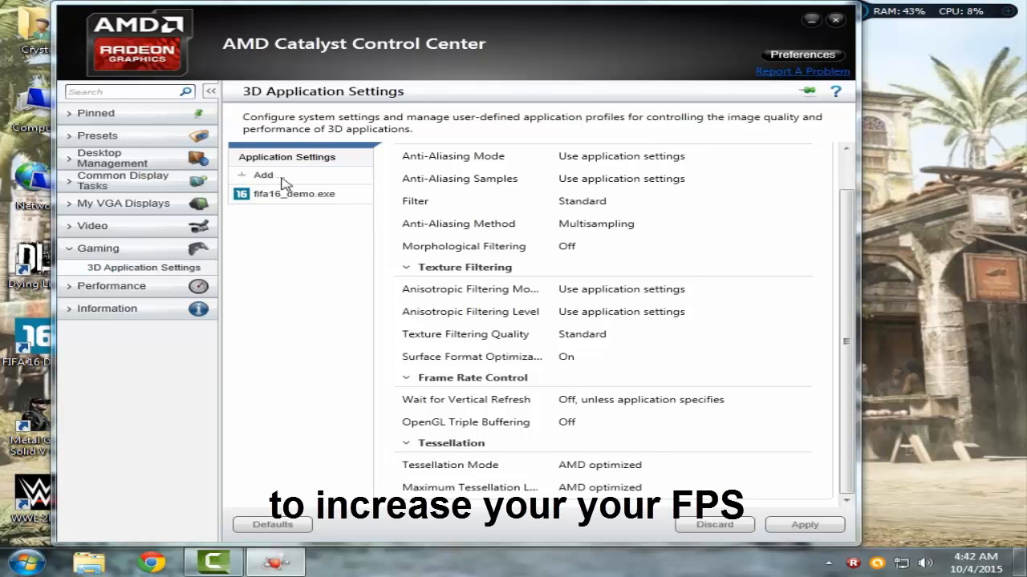
{"action": "left_click", "coordinate": [263, 174]}
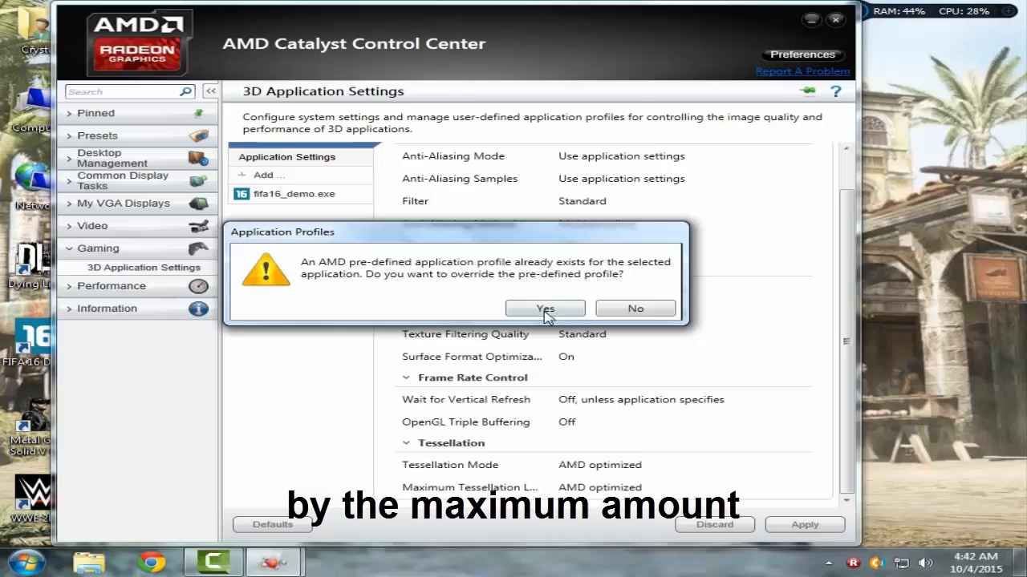
{"action": "left_click", "coordinate": [546, 308]}
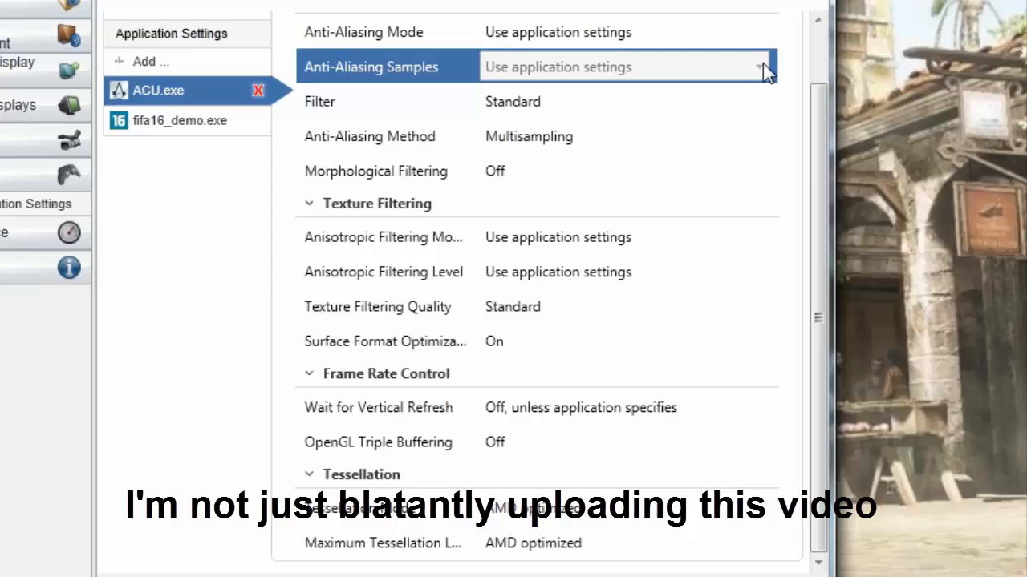
Set ACU.exe to Adaptive multisampling and Morphological Filtering On (Direct3D application only).
{"action": "left_click", "coordinate": [625, 101]}
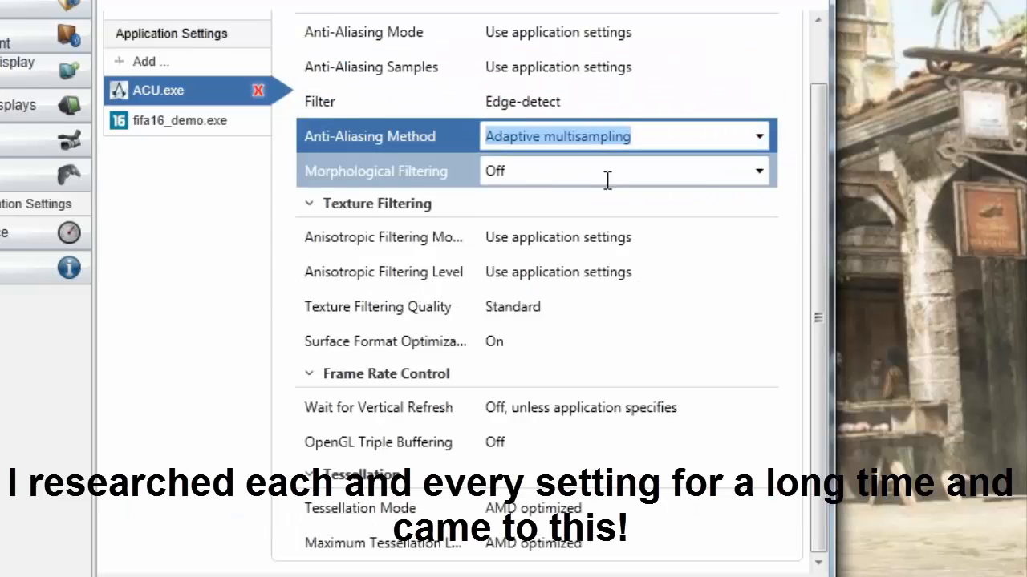
{"action": "left_click", "coordinate": [757, 170]}
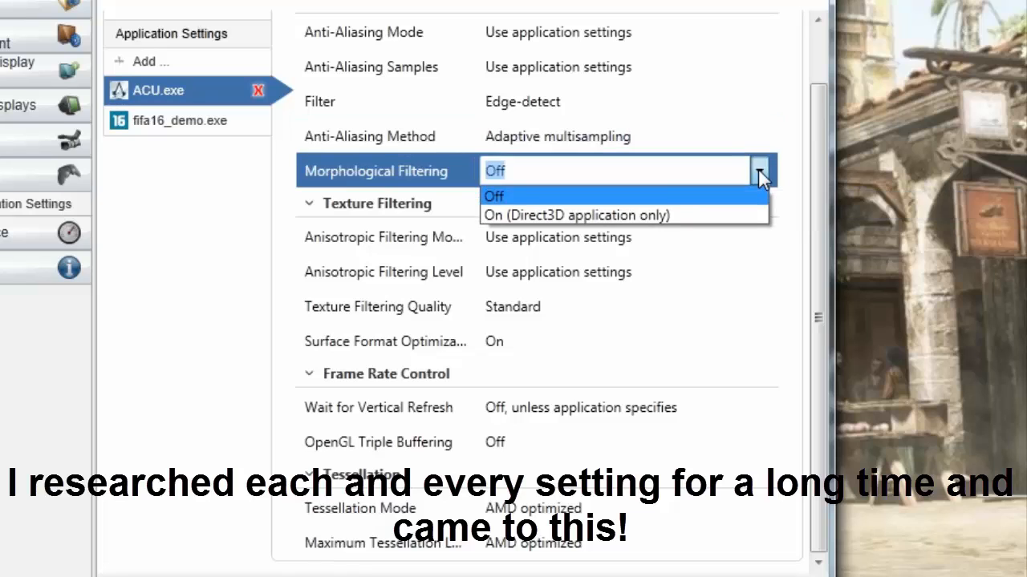
{"action": "left_click", "coordinate": [576, 214]}
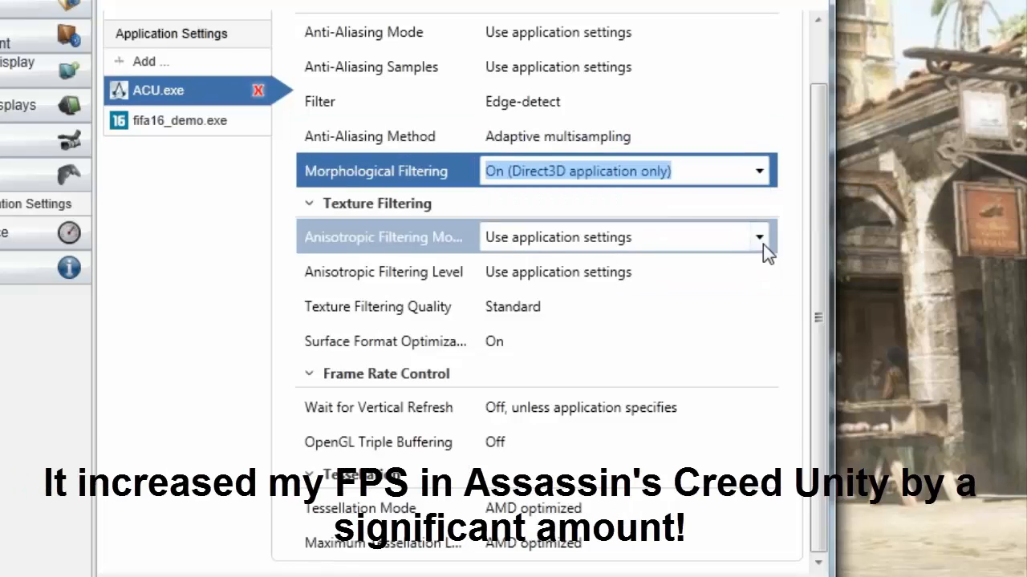